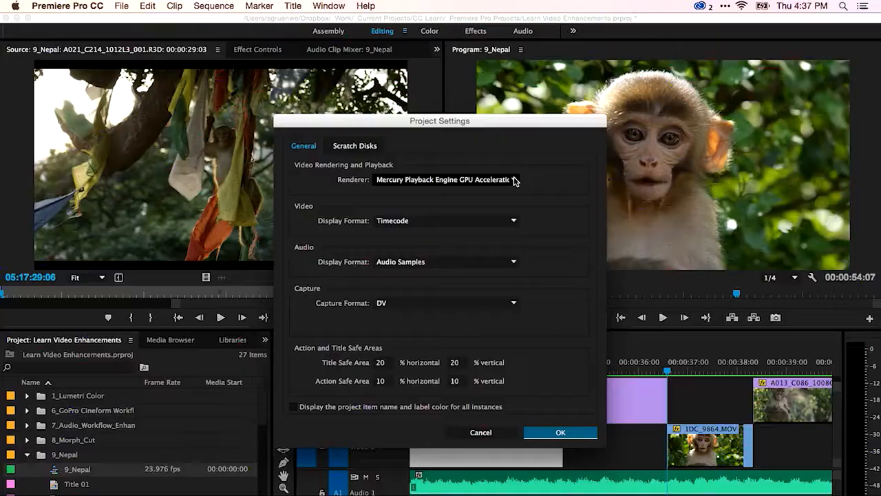
# Step: Set the project renderer to Mercury Playback Engine GPU Acceleration (OpenCL)
pyautogui.click(444, 179)
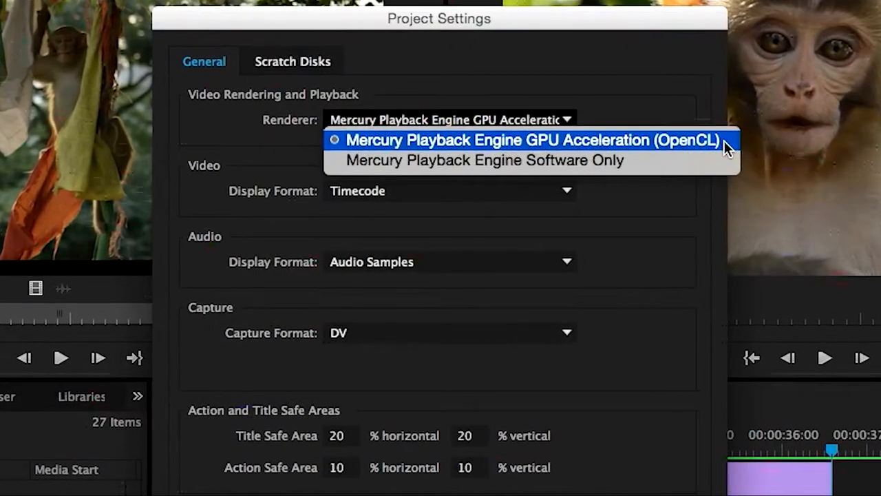
pyautogui.click(532, 140)
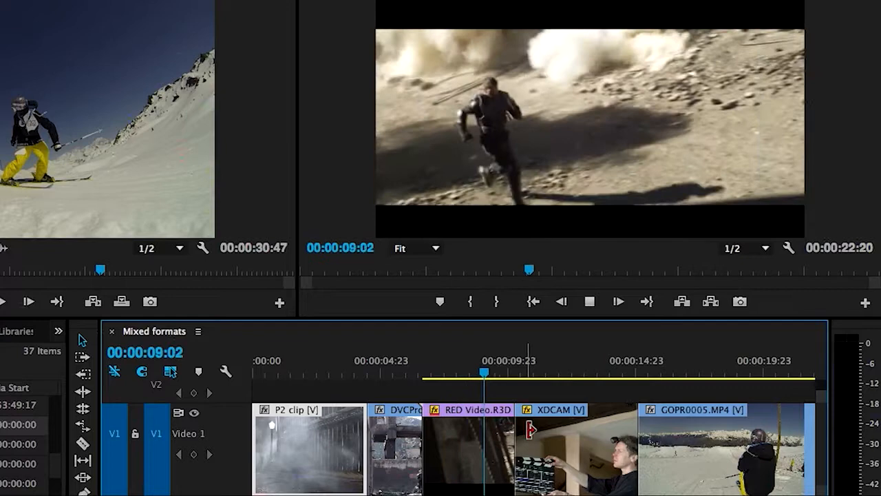
pyautogui.click(534, 372)
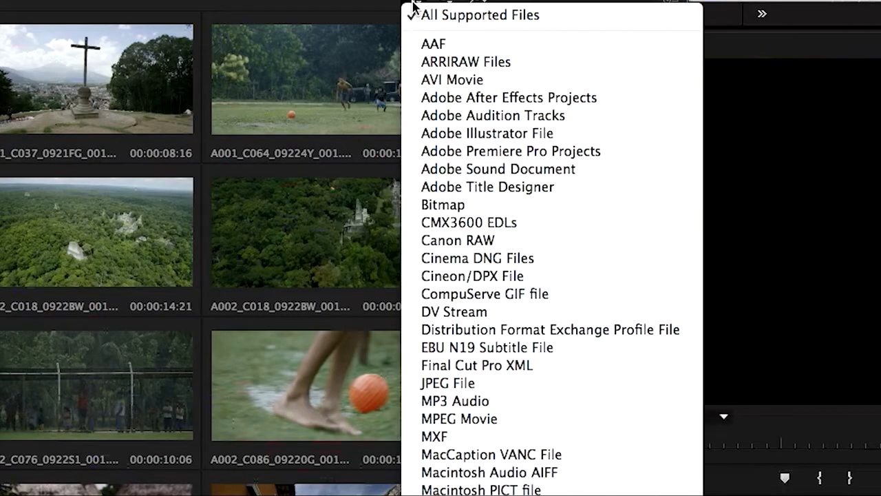
pyautogui.moveTo(509, 97)
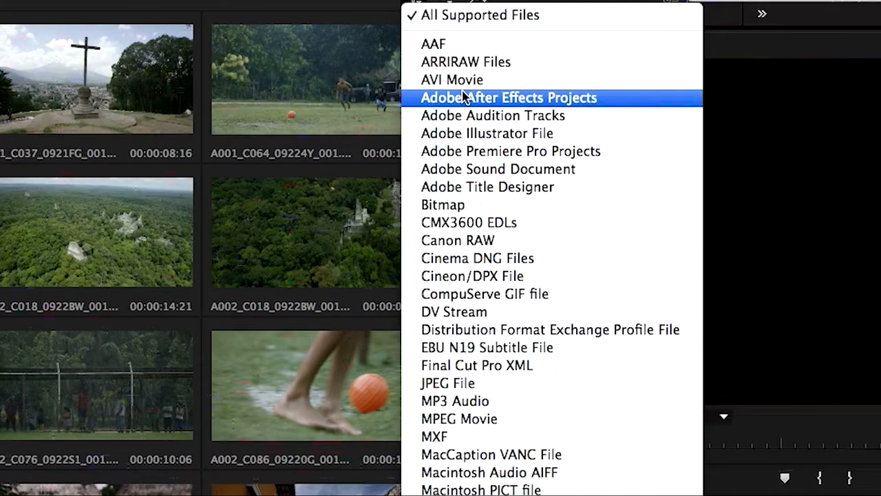
pyautogui.moveTo(468, 222)
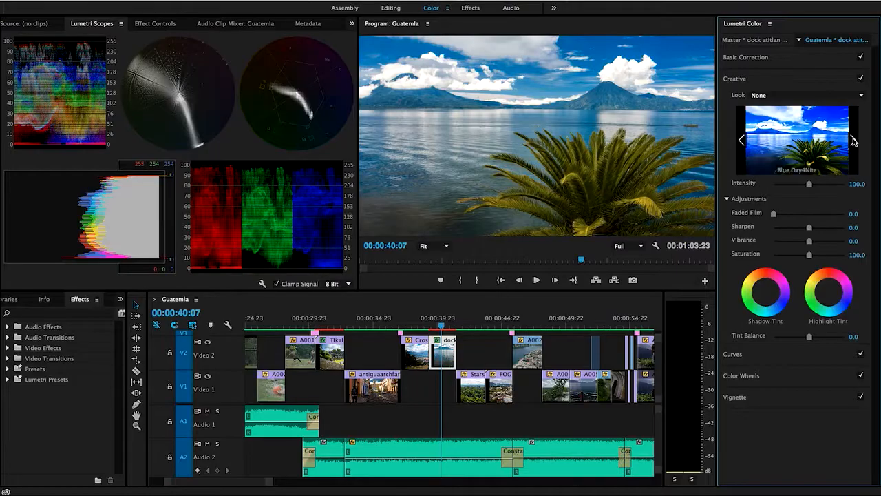
# Step: Preview the next Lumetri creative look, then send the still image to Adobe Photoshop
pyautogui.click(854, 141)
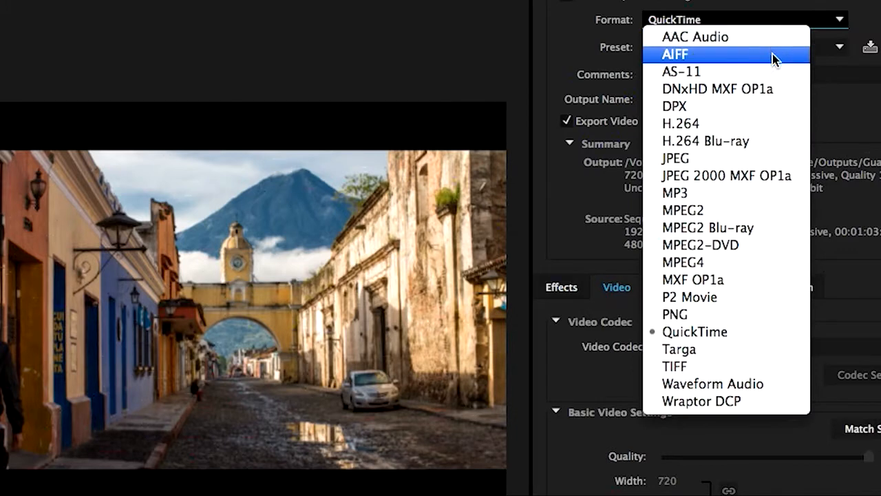
pyautogui.moveTo(761, 297)
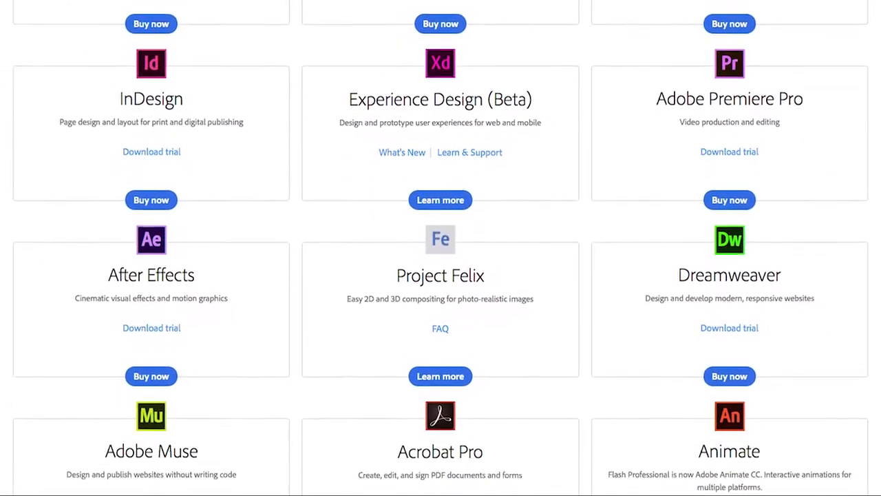
pyautogui.scroll(-3)
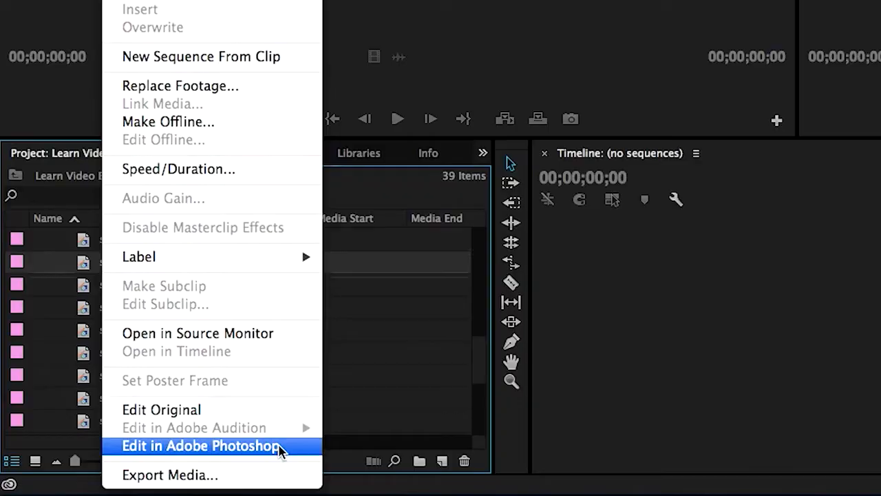
pyautogui.click(200, 445)
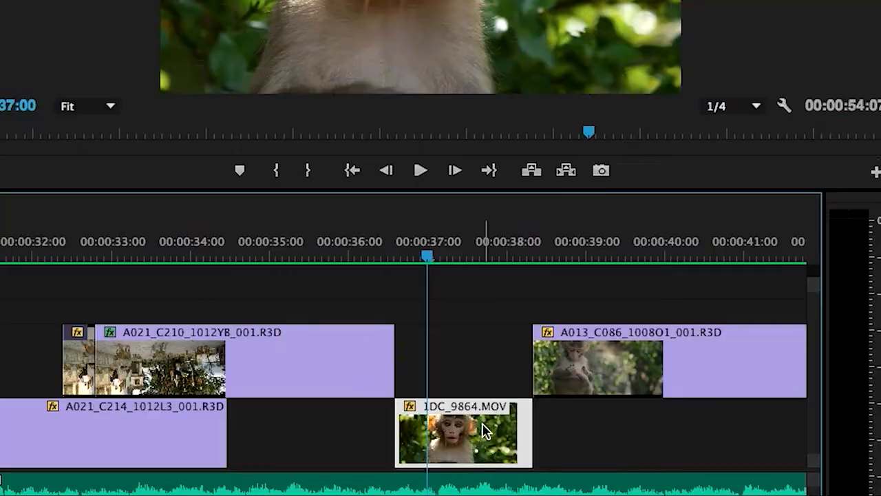
# Step: Replace the 1DC_9864.MOV clip with an After Effects composition, then open Cable Cars
pyautogui.rightClick(463, 434)
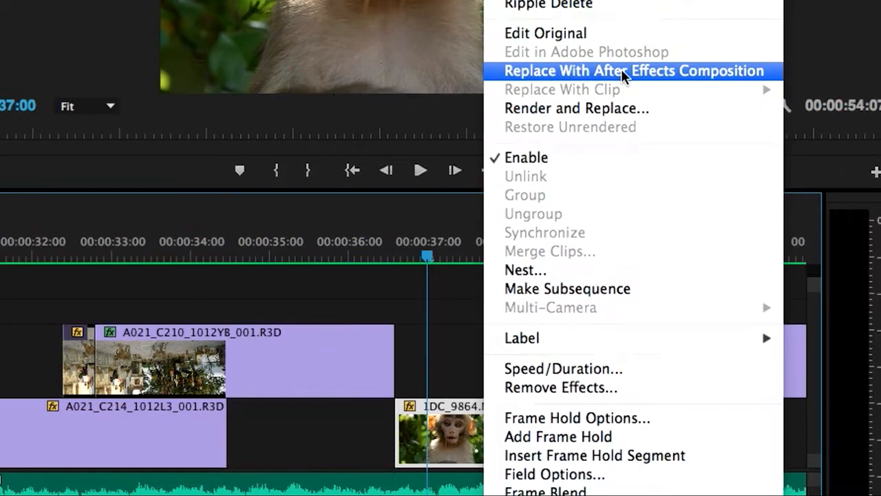
pyautogui.click(632, 70)
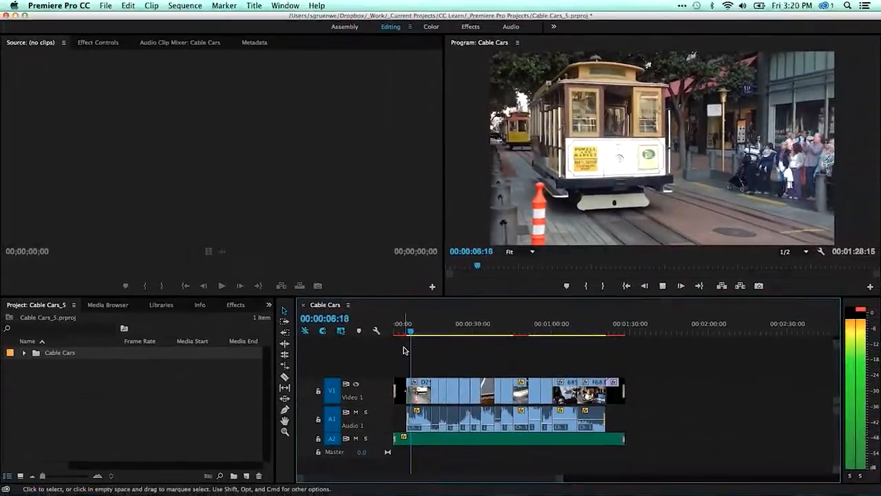
pyautogui.click(105, 5)
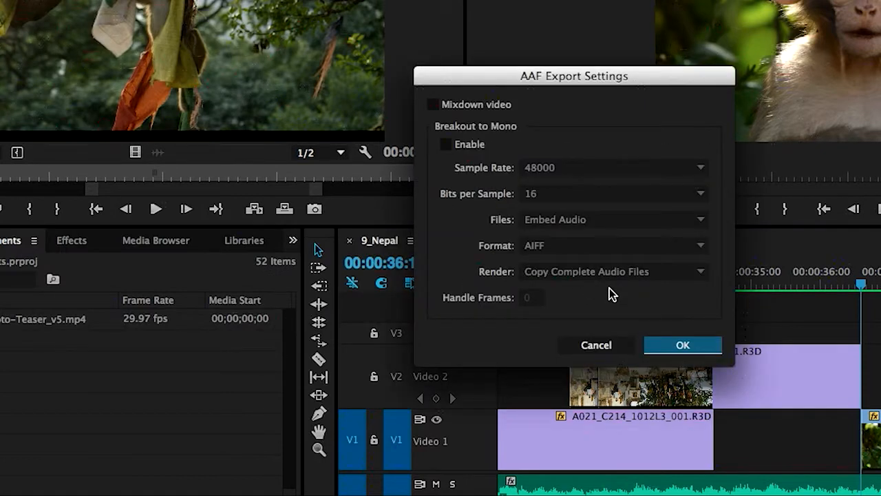
# Step: Confirm the AAF export settings and bring up the Guatemala sequence in the Color workspace
pyautogui.click(683, 345)
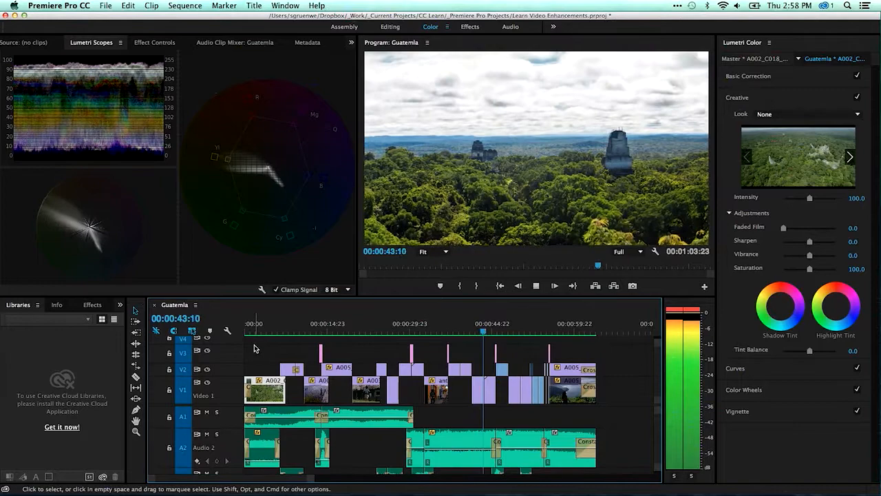
pyautogui.click(493, 323)
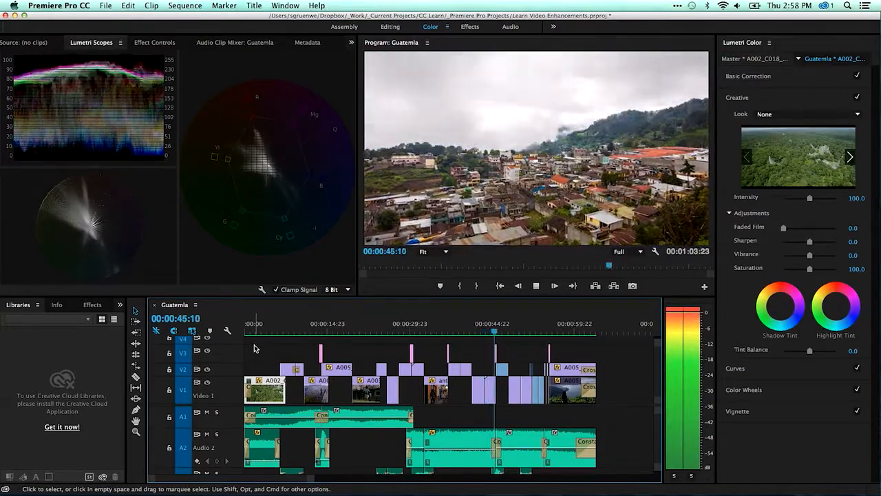